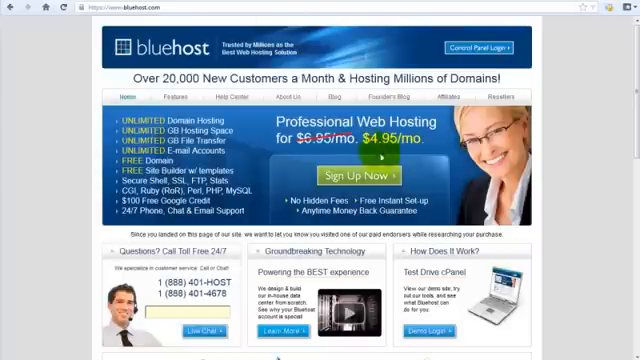
mouse_move(258, 122)
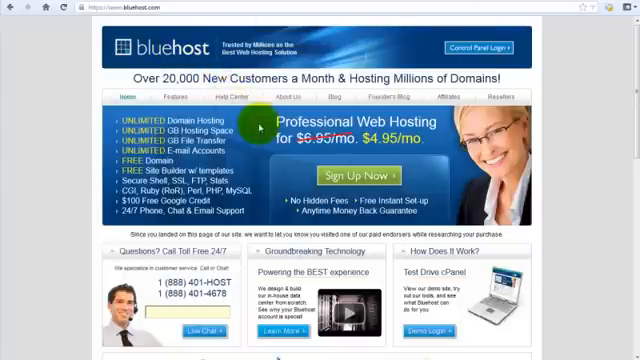
Step: Begin Bluehost hosting sign-up and submit a new .com domain name to reach Account Information
scroll("down", 3)
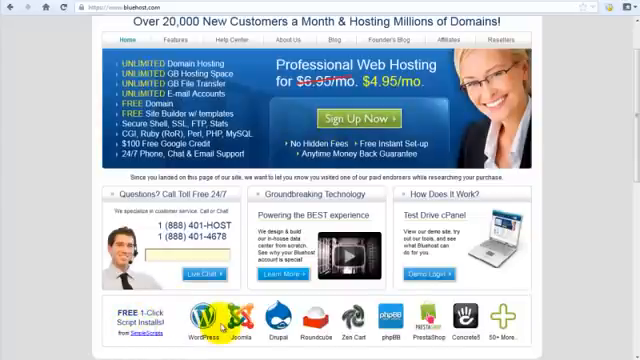
scroll("up", 3)
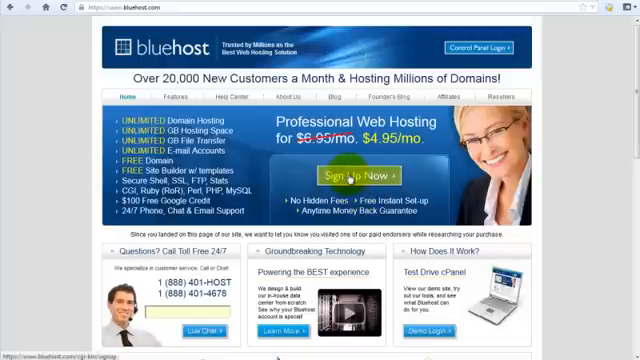
left_click(352, 174)
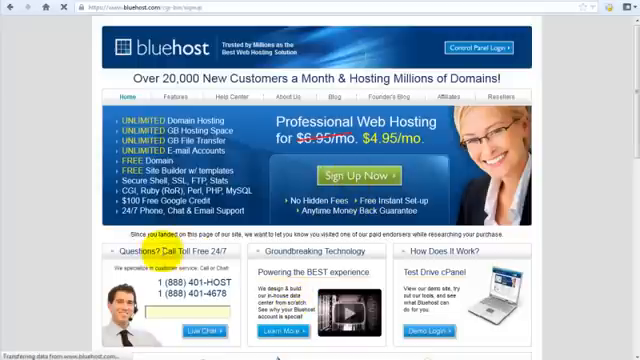
left_click(366, 168)
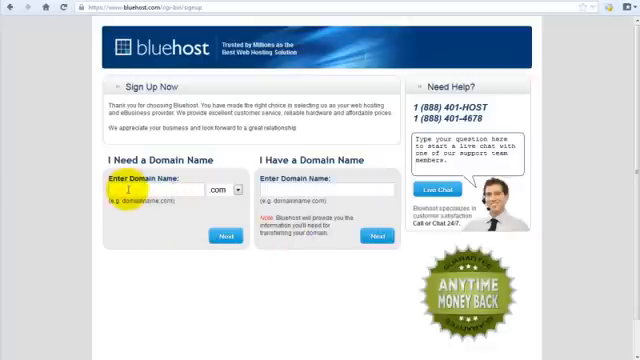
type("thefiveminuteblog")
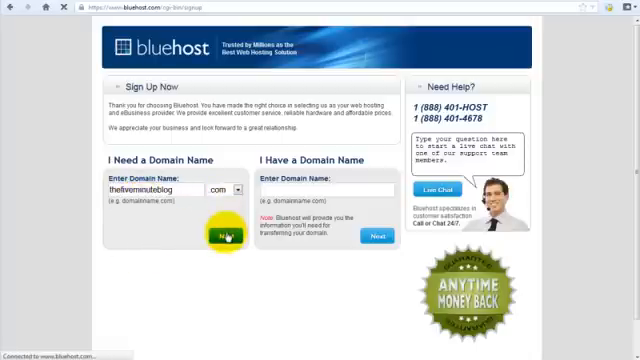
left_click(216, 236)
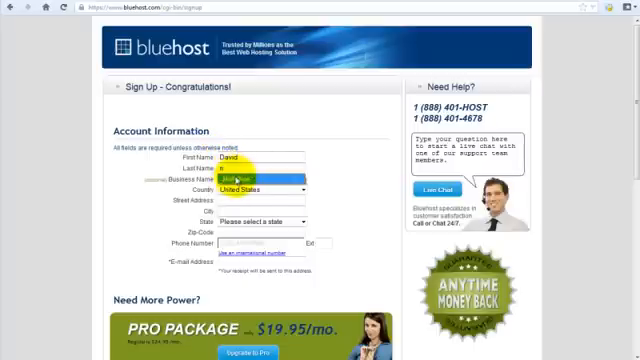
Step: Enter account details, then move down to the package and billing sections of the form
left_click(288, 188)
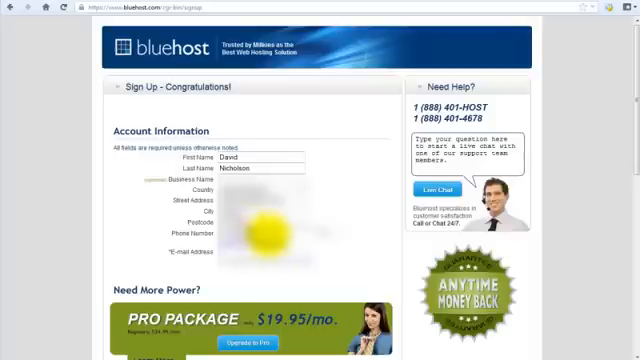
mouse_move(236, 252)
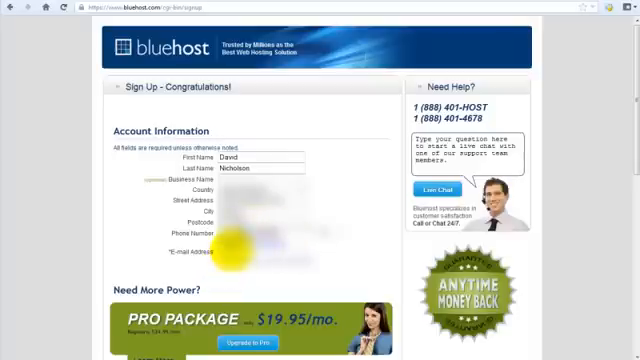
mouse_move(610, 136)
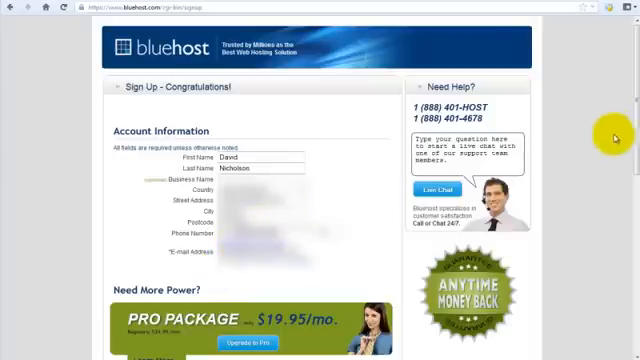
scroll("down", 3)
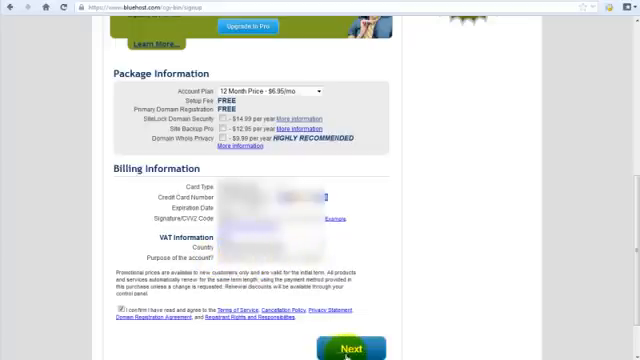
Step: Submit the sign-up details and create and save the new Bluehost account password
left_click(348, 348)
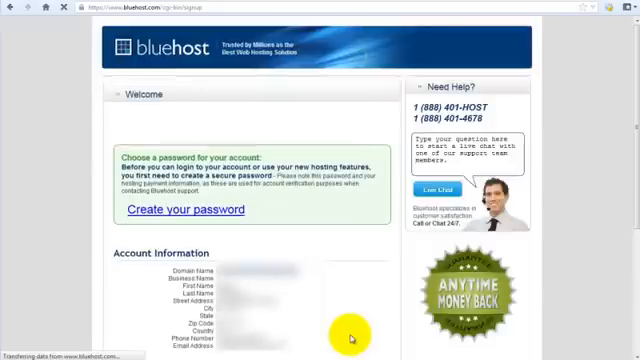
mouse_move(312, 196)
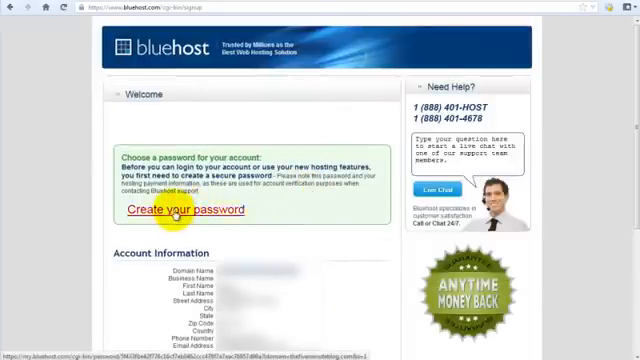
left_click(184, 212)
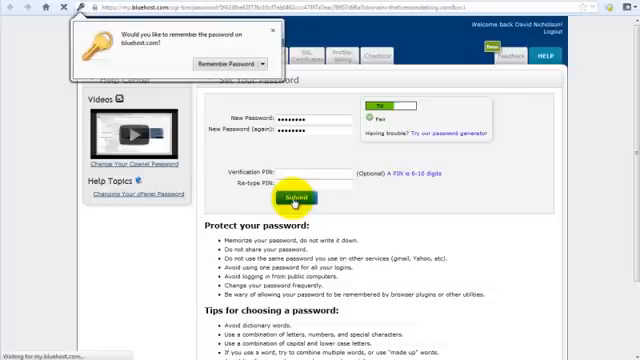
left_click(296, 196)
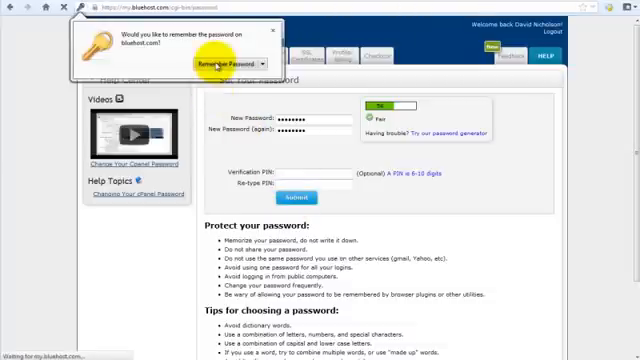
left_click(284, 196)
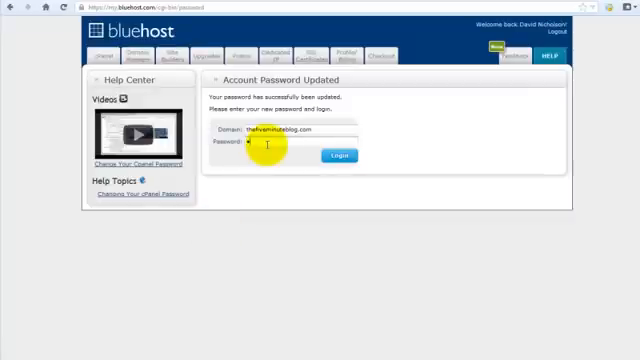
Step: Log in to Bluehost with the domain and new password, handling the browser's save-password prompts
type("password")
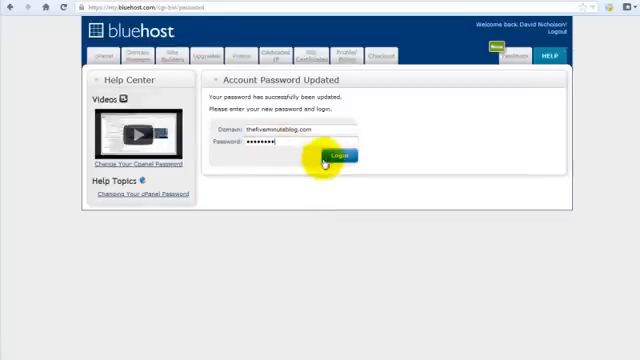
left_click(334, 158)
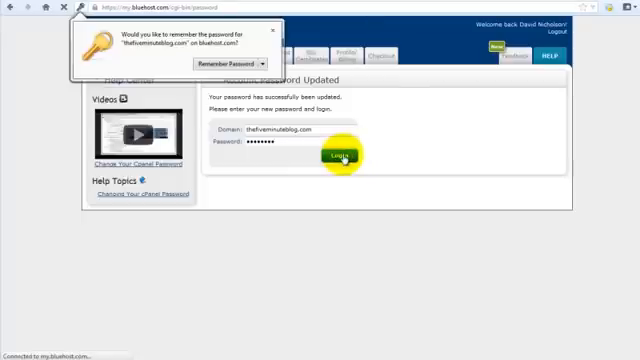
left_click(340, 154)
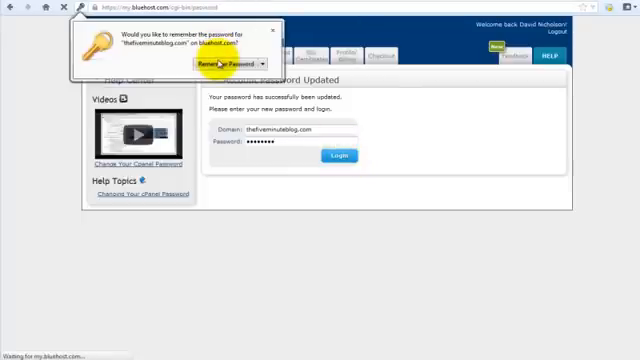
left_click(356, 156)
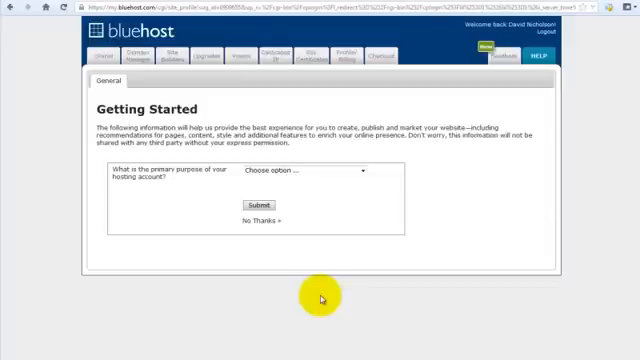
mouse_move(188, 212)
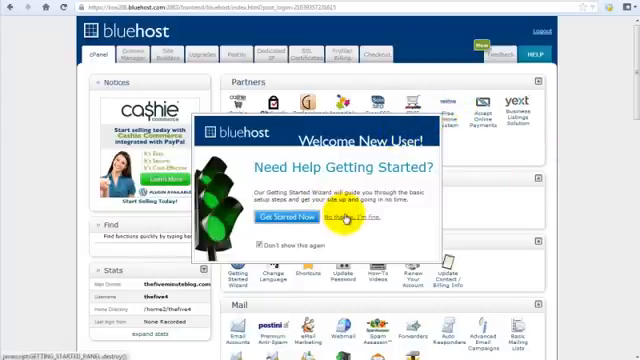
Step: Skip the Getting Started guide and move down the cPanel to the Site Builders tools
left_click(332, 216)
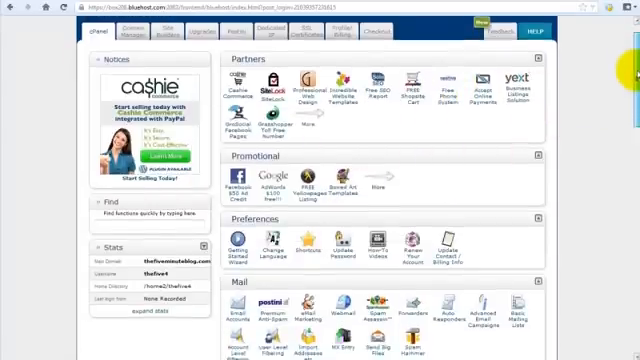
scroll("down", 3)
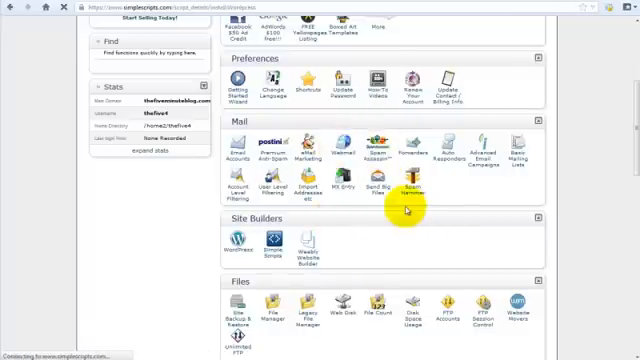
Step: Install WordPress via SimpleScripts on the new domain, accepting the GPLv2 license
left_click(232, 238)
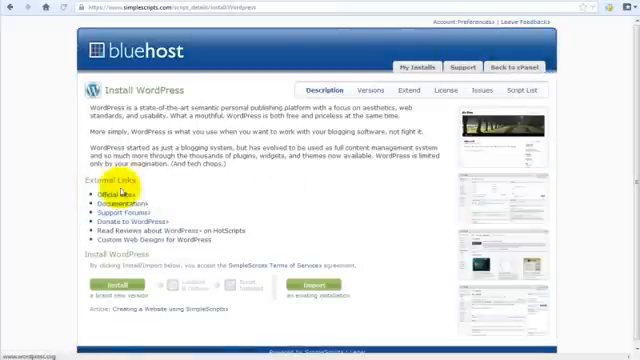
mouse_move(116, 292)
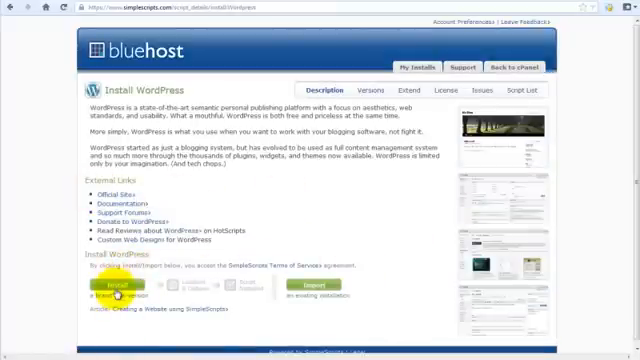
left_click(112, 284)
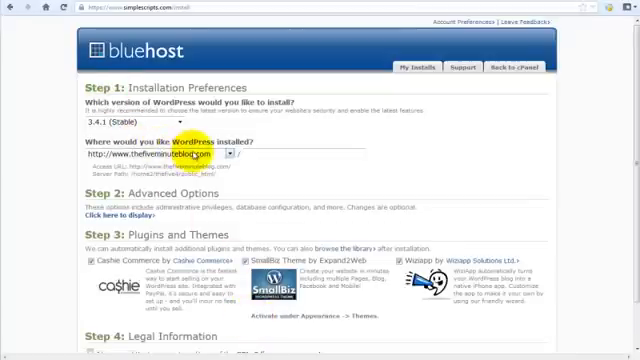
mouse_move(354, 156)
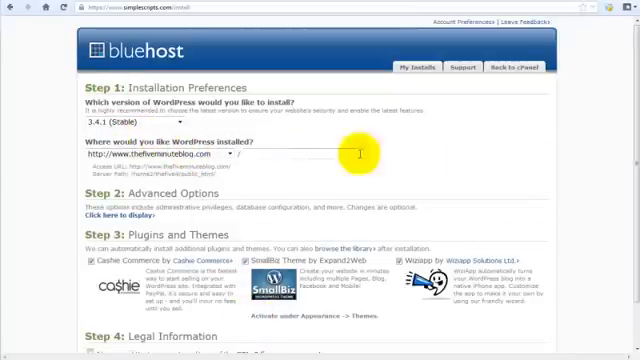
scroll("down", 3)
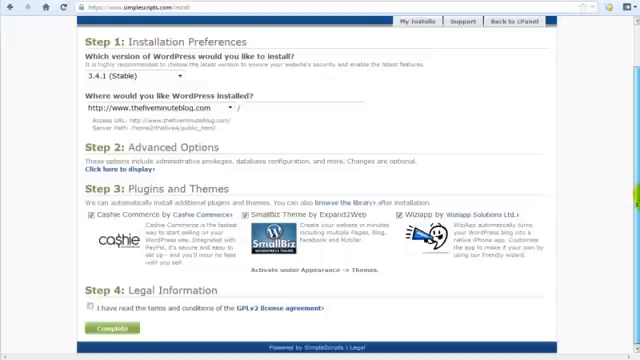
mouse_move(96, 218)
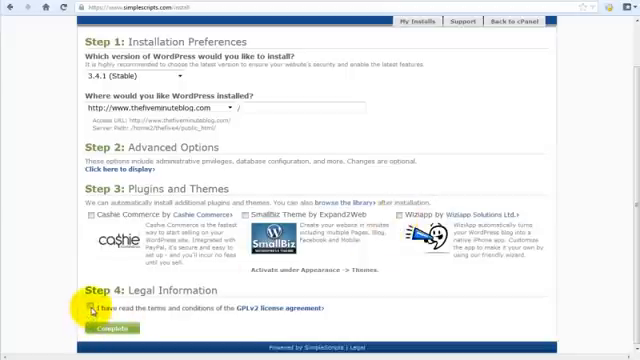
left_click(108, 332)
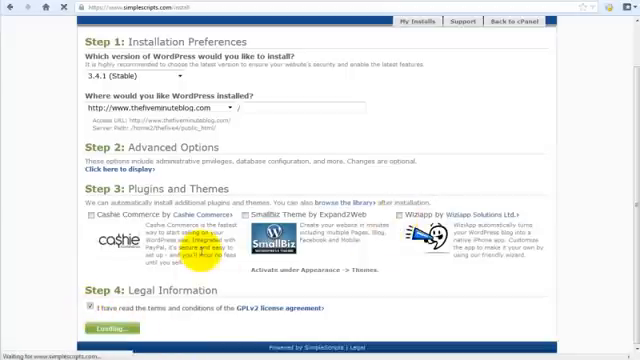
left_click(116, 330)
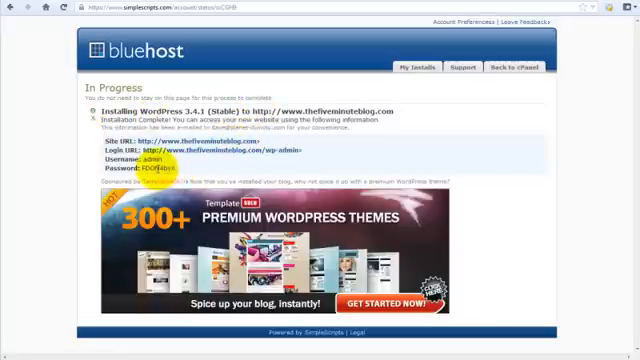
Step: Grab the generated admin password and go to the new blog's WordPress login page
double_click(150, 172)
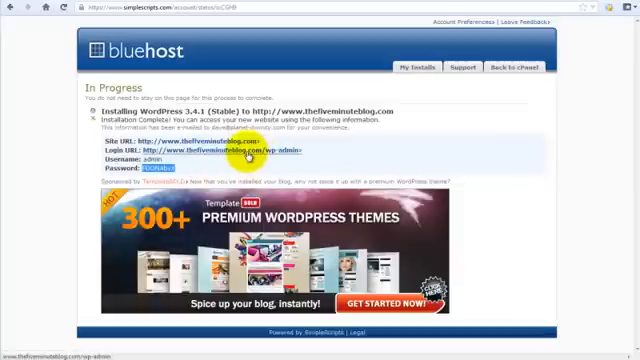
left_click(218, 156)
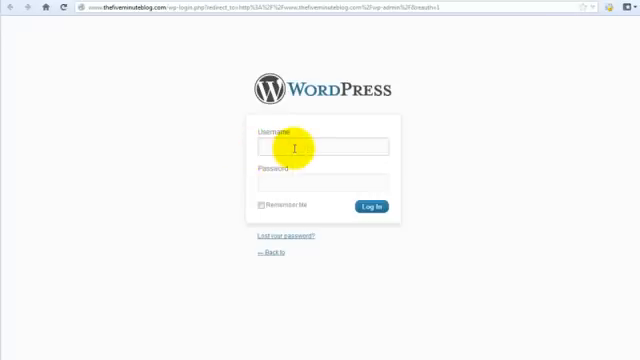
Step: Sign in to WordPress as admin and review the dashboard with Twenty Eleven as current theme
type("admin")
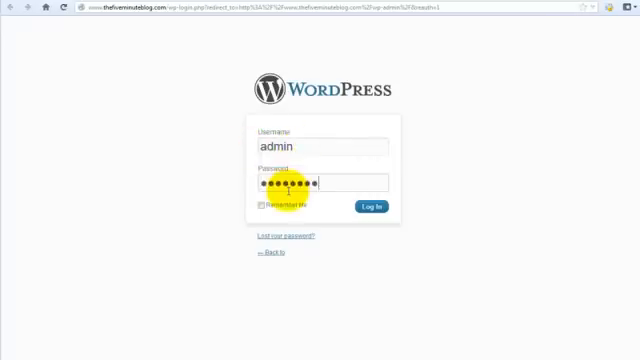
left_click(364, 206)
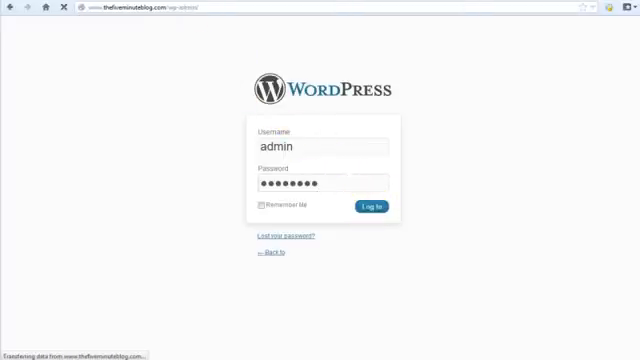
left_click(368, 206)
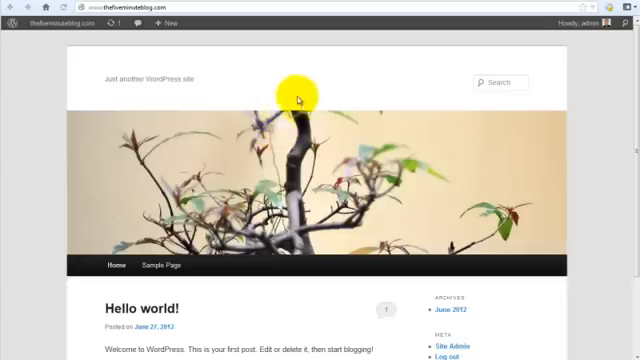
scroll("down", 3)
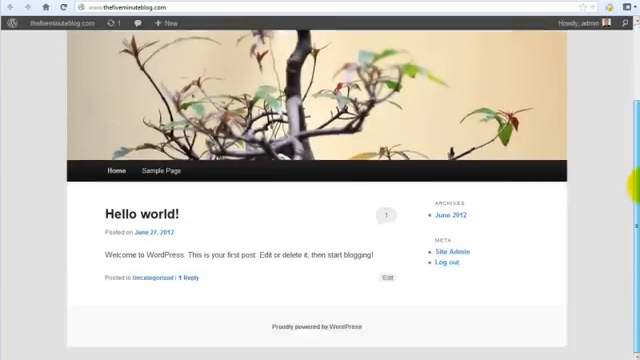
scroll("up", 3)
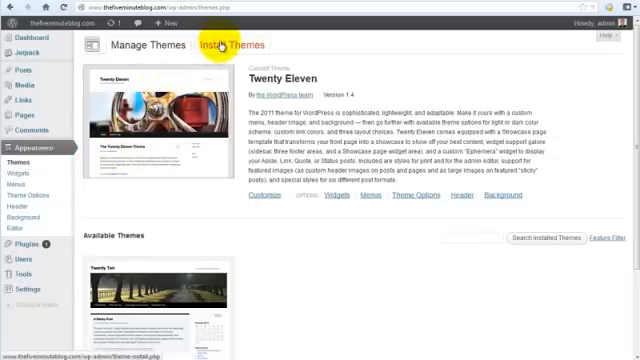
Step: Search the Install Themes directory for the blogolife keyword
left_click(224, 46)
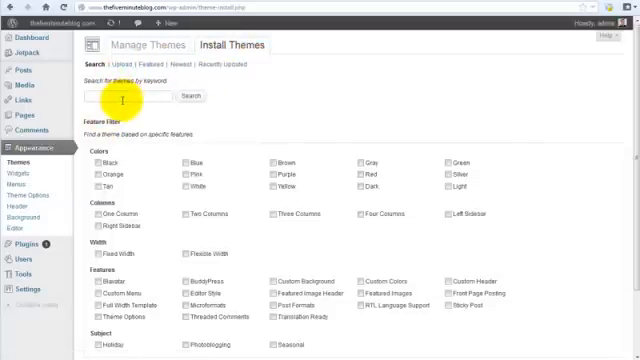
left_click(130, 96)
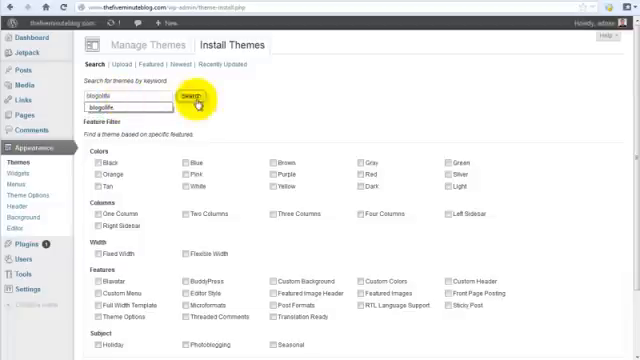
left_click(196, 98)
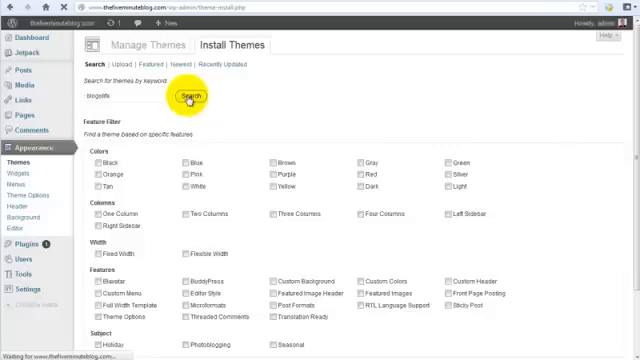
left_click(194, 96)
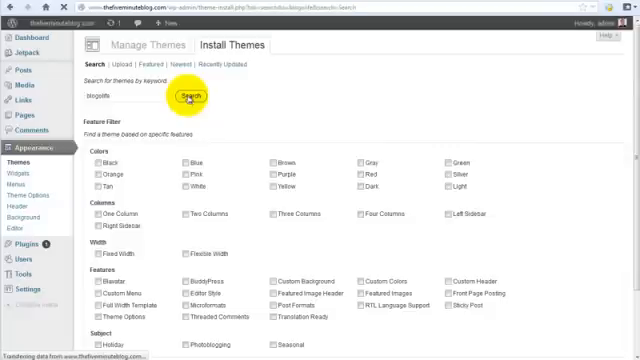
left_click(196, 96)
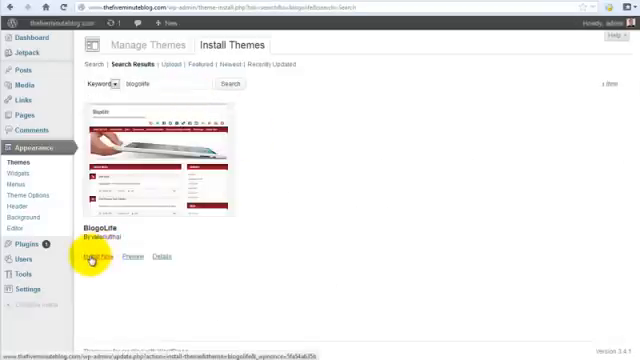
Step: Install and activate the BlogoLife theme, then head to writing a new post
left_click(104, 262)
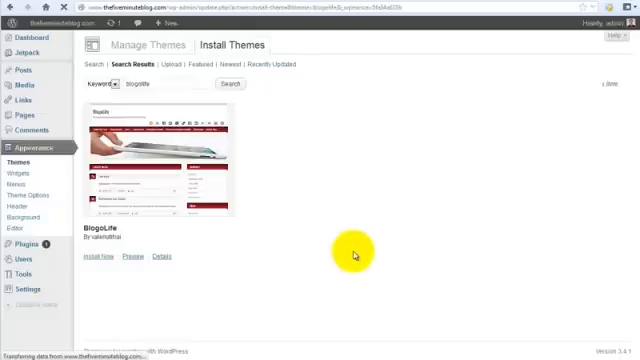
left_click(104, 262)
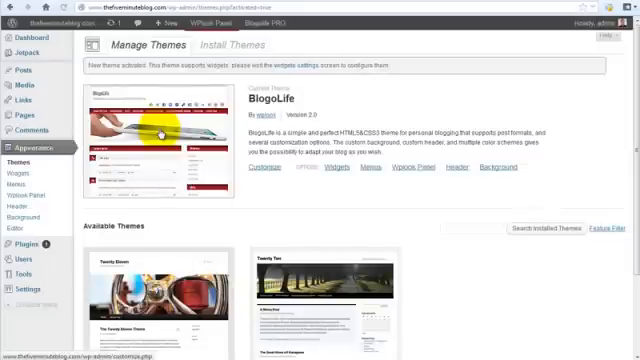
mouse_move(196, 36)
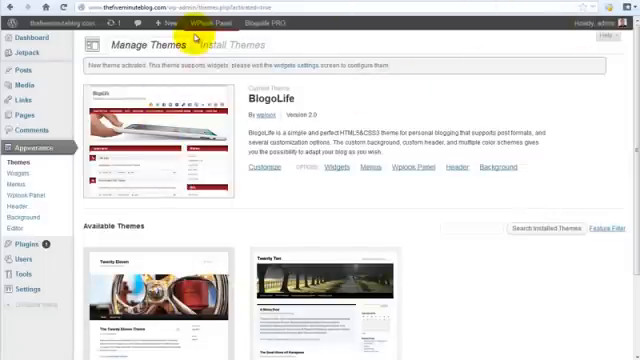
left_click(16, 70)
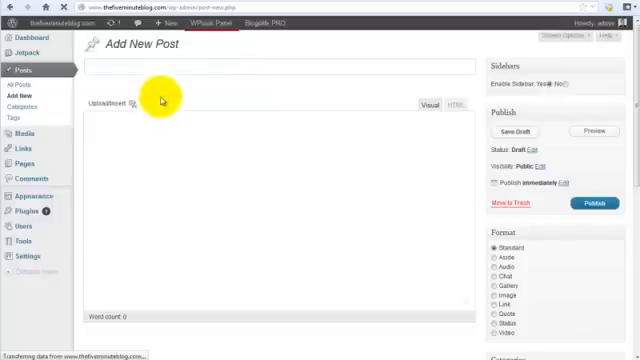
Step: Title the new post "Welcome to Dave's 5 Minute Blog"
type("We")
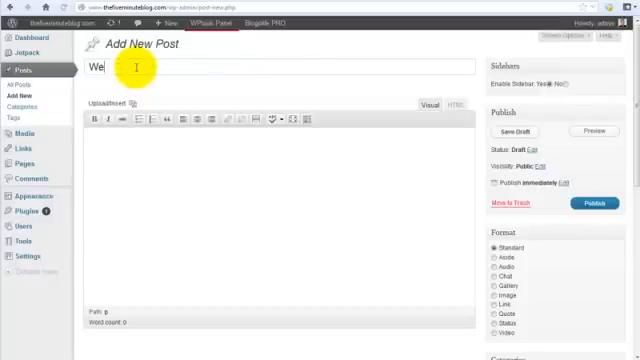
type("lcome to")
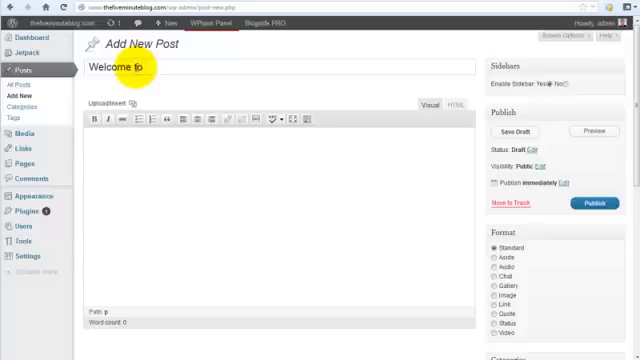
type("Dave's")
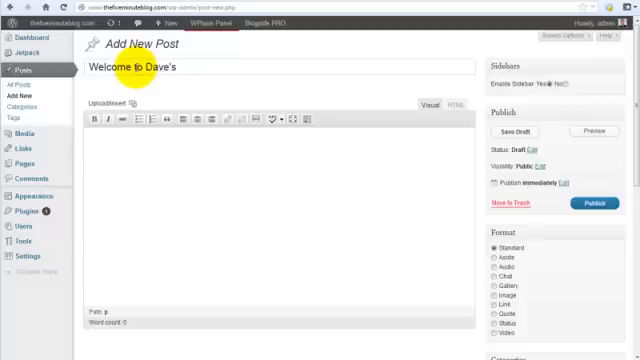
type("5 Minute Blo")
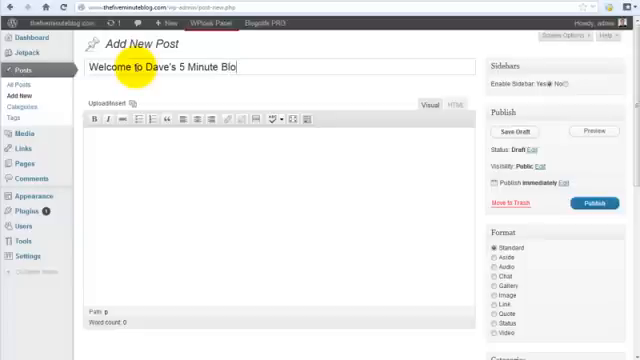
type("g")
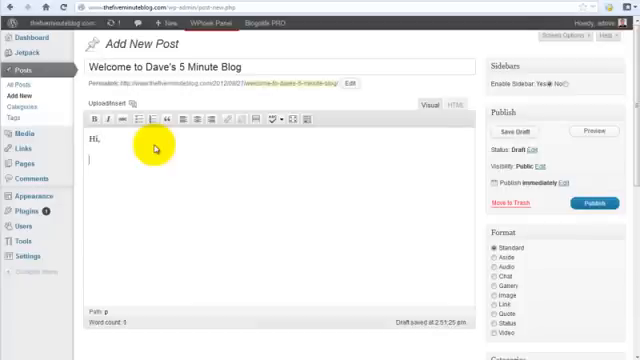
Step: Write that this first post on the 5 minute blog was set up in under 5 minutes
type("This is my first post")
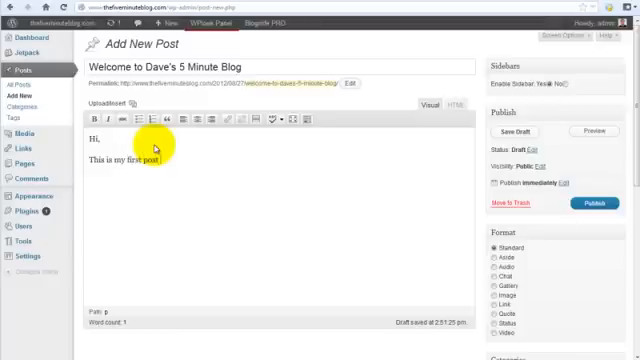
type("in")
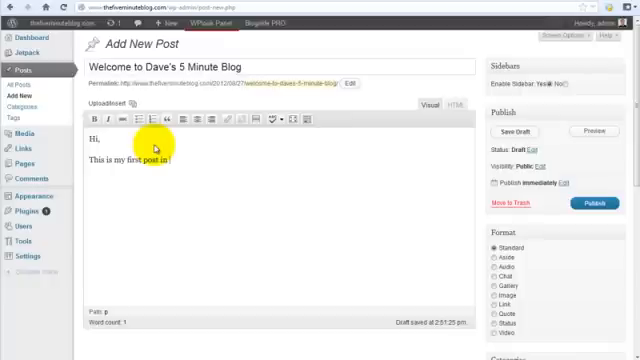
key("Backspace")
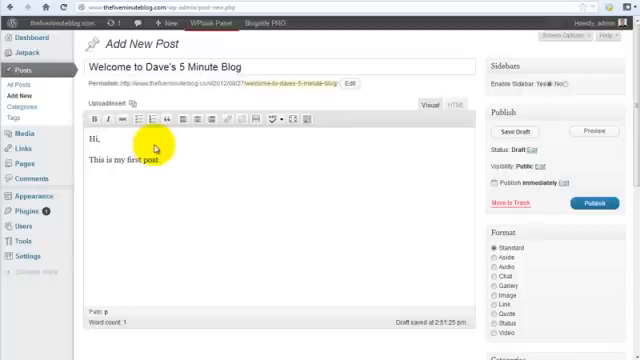
type("on my 5")
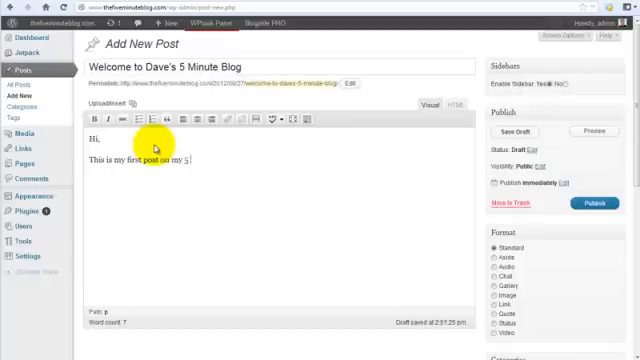
type("minute blog")
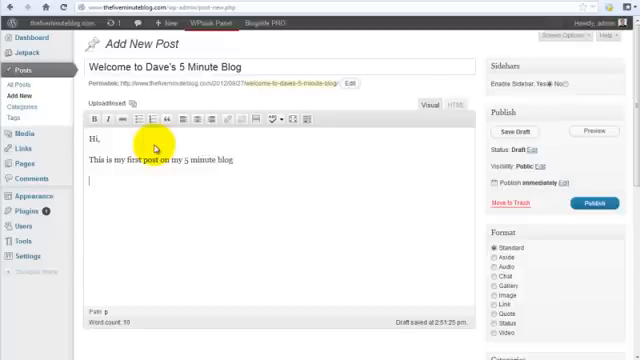
type("I have just")
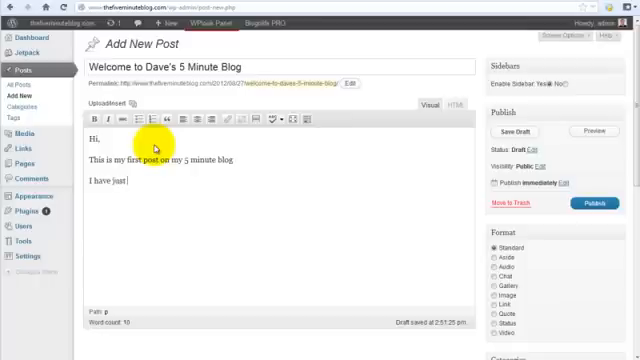
type("set this blog up")
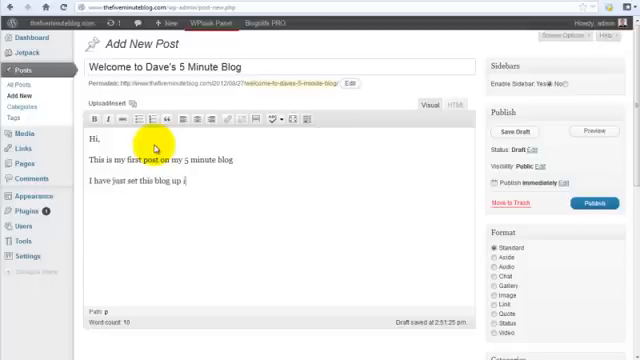
type("in under 5")
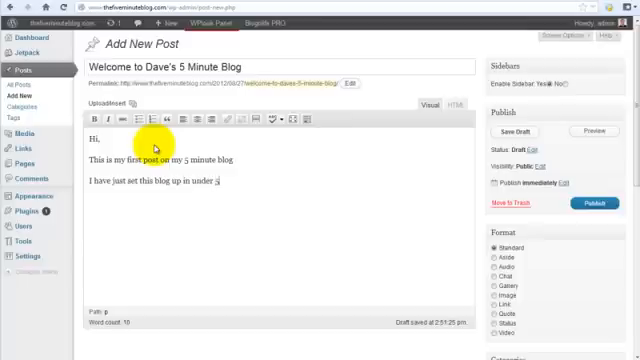
type("minutes, I")
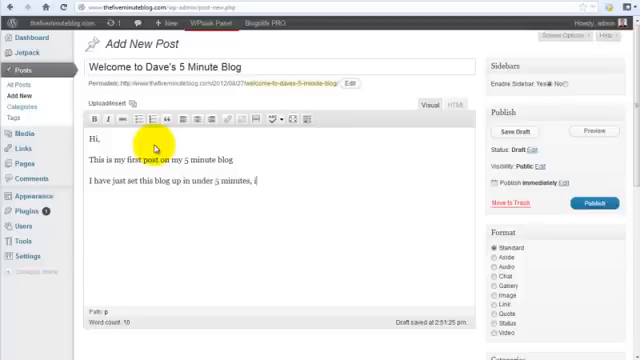
Step: Add 'including domain name, hosting, custom header and even this post! :-)'
type("ncluding")
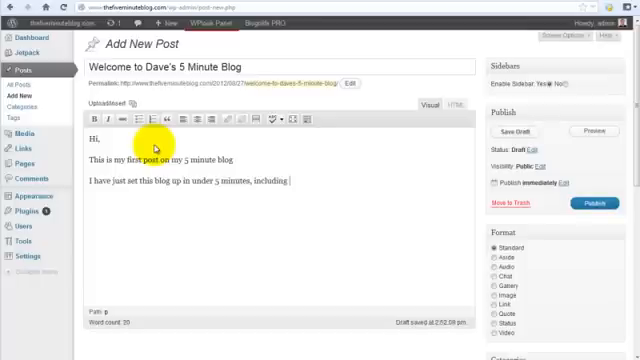
type("domain")
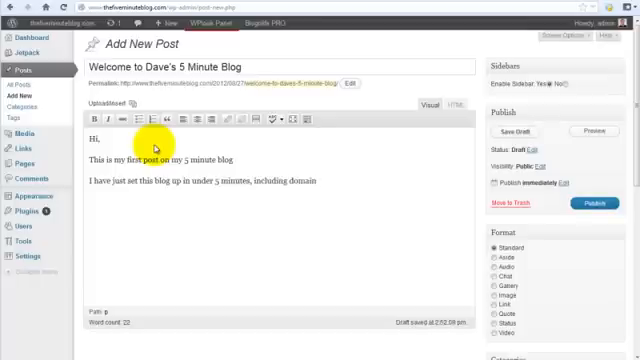
type("name,")
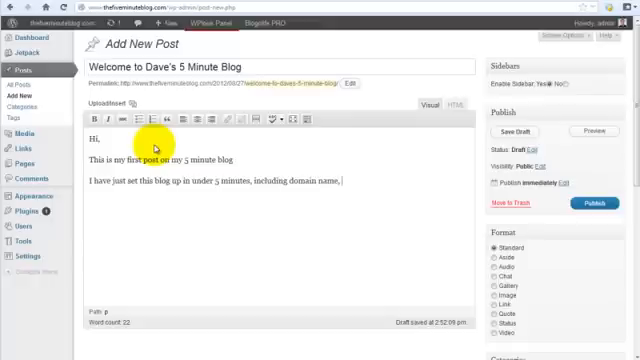
type("hosting, custom h")
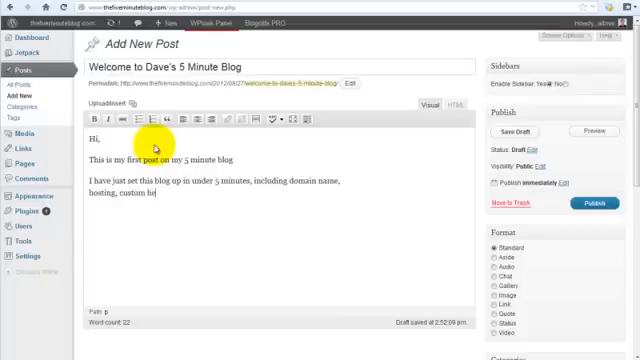
type("eader")
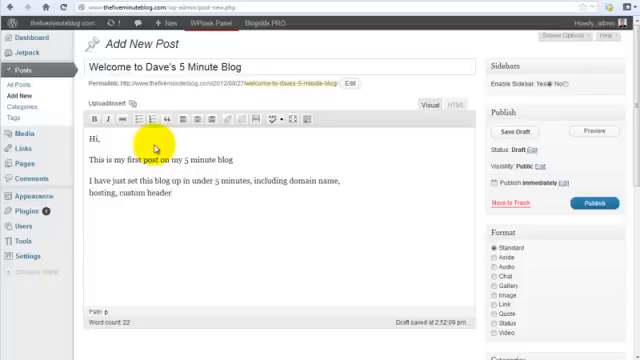
type("and even t")
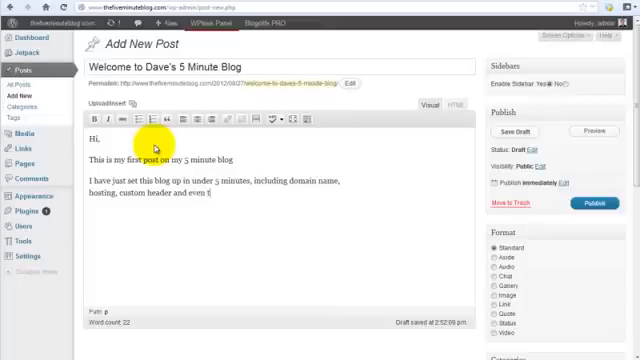
type("his post")
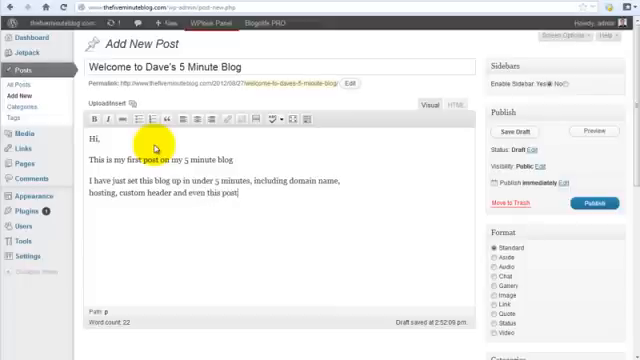
type(":-)")
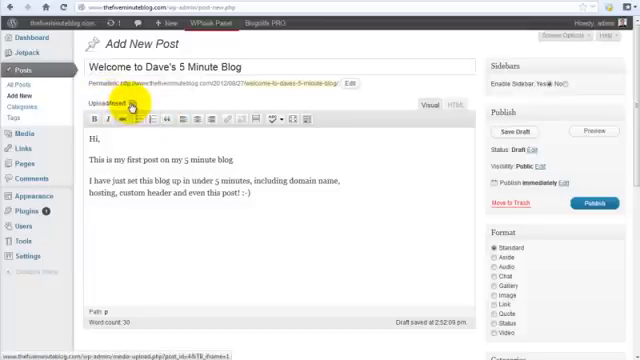
Step: Upload the how-to-build-a-blog image file from the computer via Upload/Insert
left_click(112, 102)
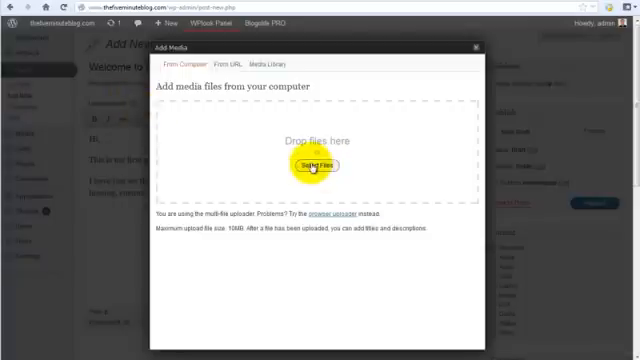
left_click(318, 164)
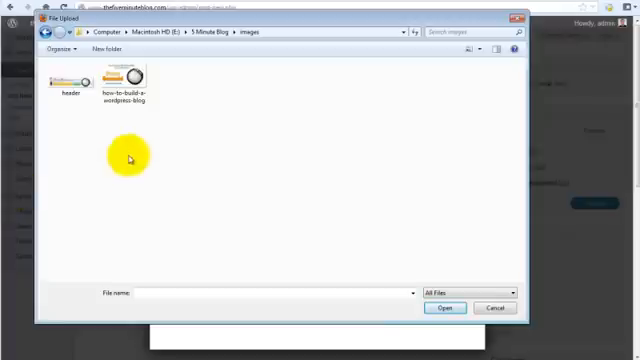
left_click(124, 80)
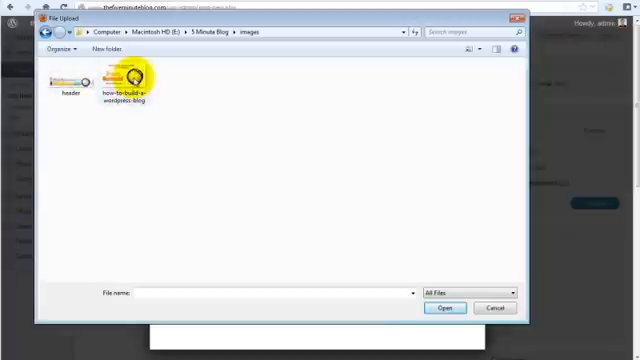
left_click(448, 308)
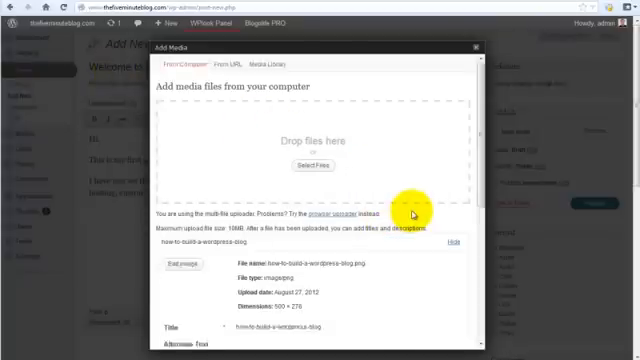
Step: Insert the image into the post centered at full size
scroll("down", 3)
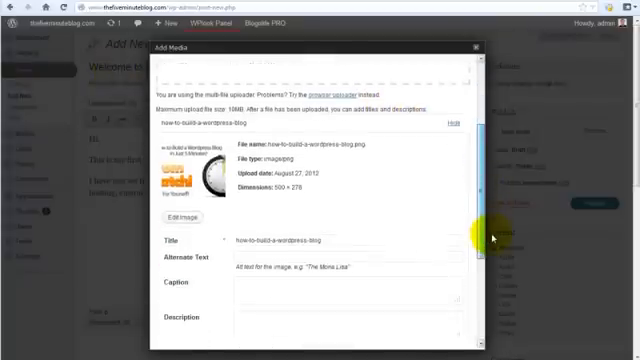
scroll("down", 3)
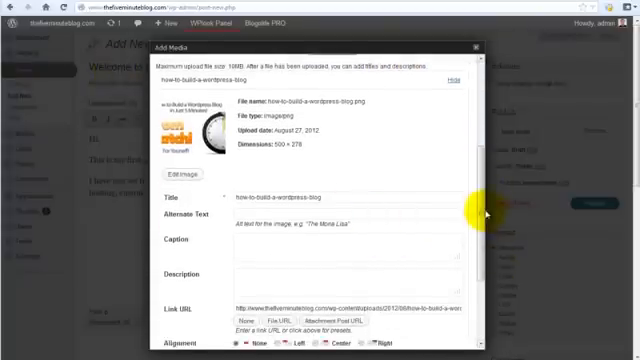
scroll("down", 3)
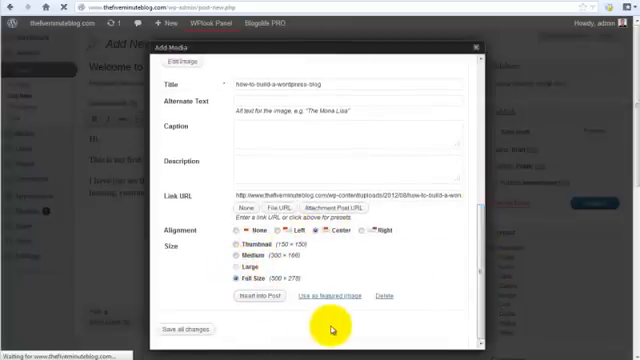
left_click(264, 294)
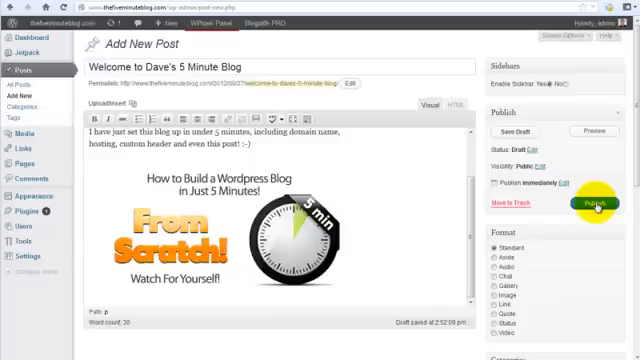
Step: Publish the welcome post with its text and centered image
left_click(598, 204)
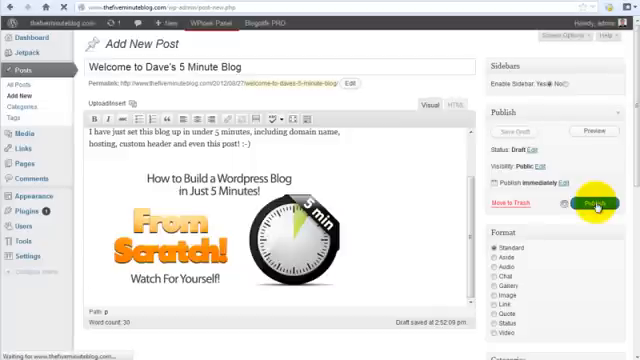
left_click(596, 204)
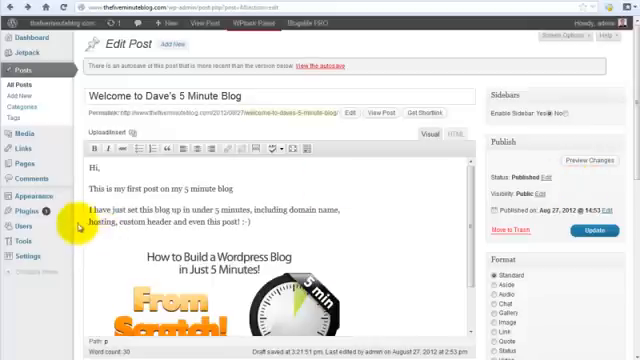
mouse_move(36, 196)
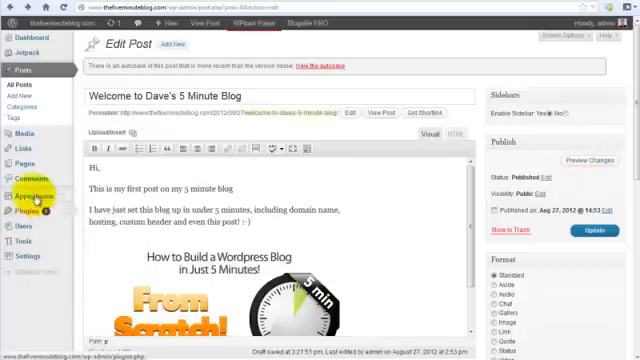
Step: Upload the 5 Minute Blog banner as the custom header under Appearance > Header and save changes
left_click(28, 196)
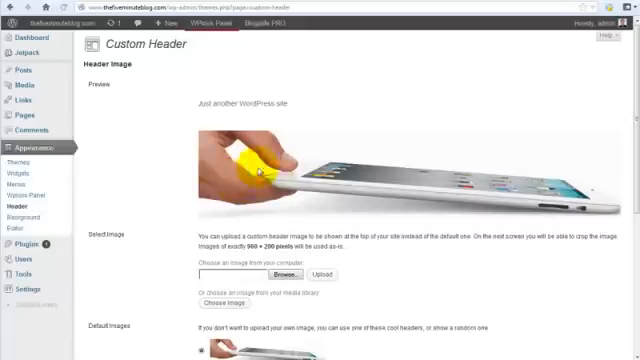
scroll("down", 3)
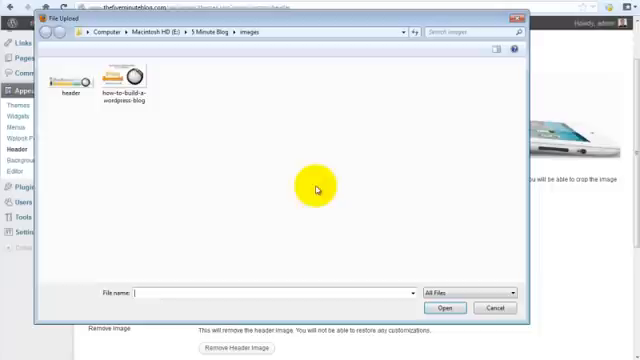
left_click(124, 80)
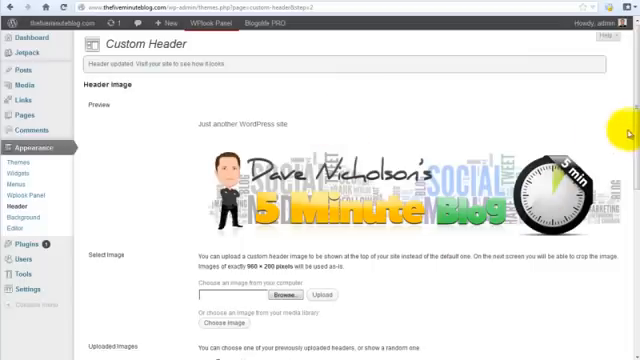
scroll("down", 3)
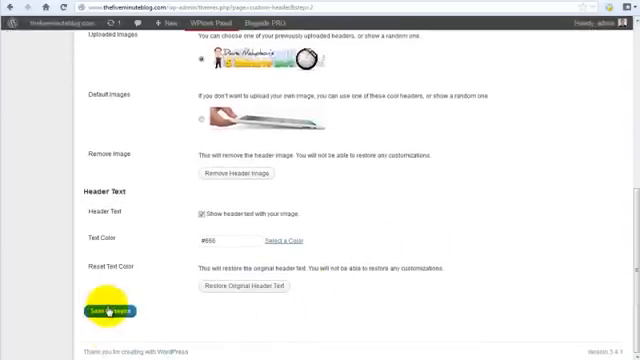
left_click(104, 312)
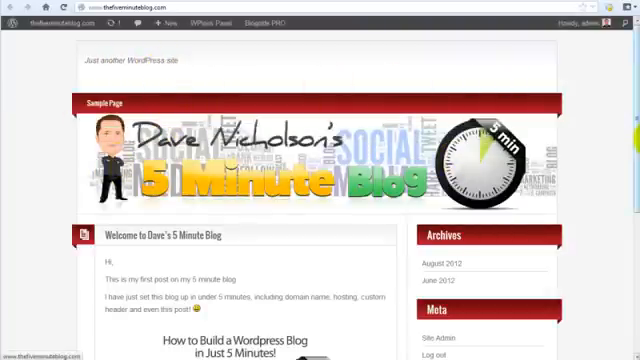
Step: Scroll the live blog to see the new header above the welcome post and its image
scroll("down", 3)
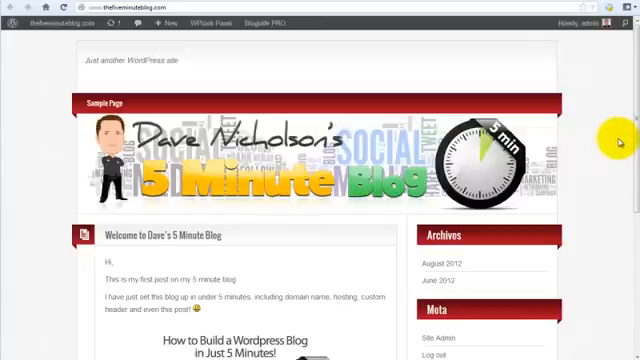
mouse_move(192, 52)
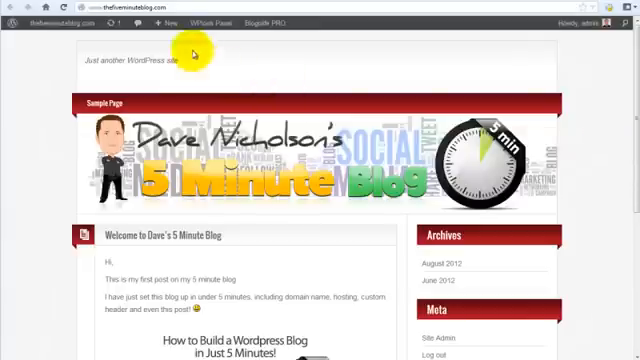
mouse_move(32, 84)
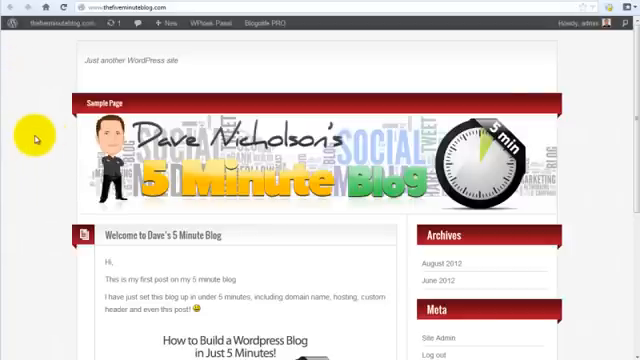
mouse_move(32, 94)
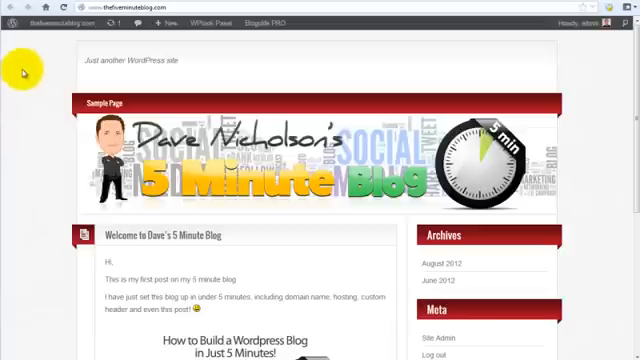
mouse_move(570, 148)
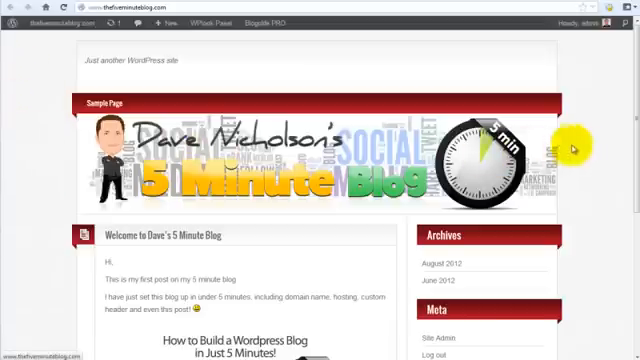
scroll("down", 3)
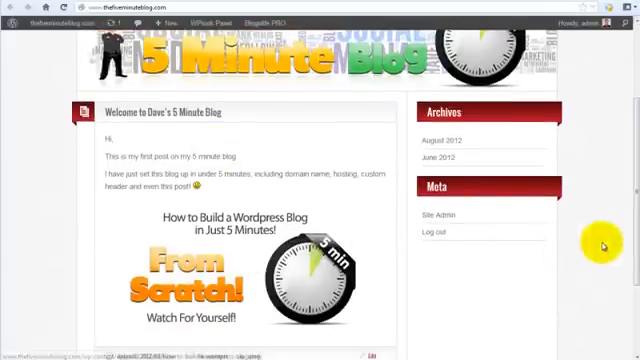
scroll("down", 3)
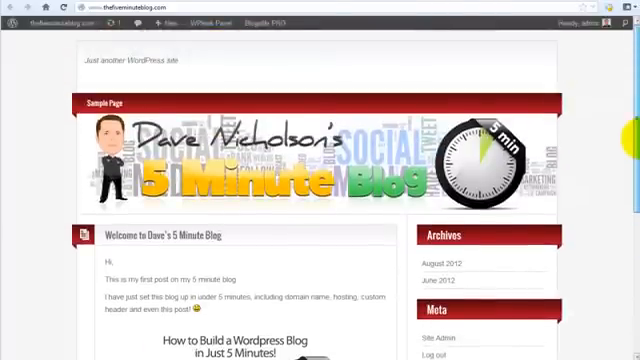
mouse_move(610, 136)
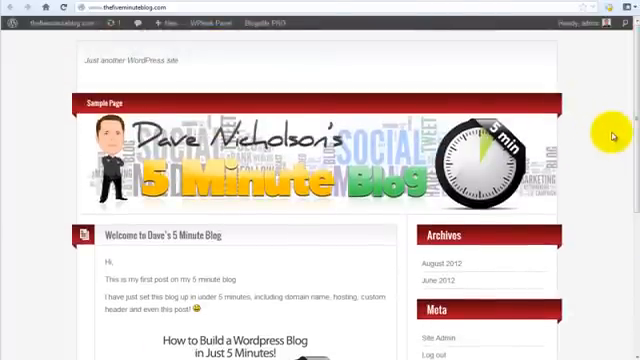